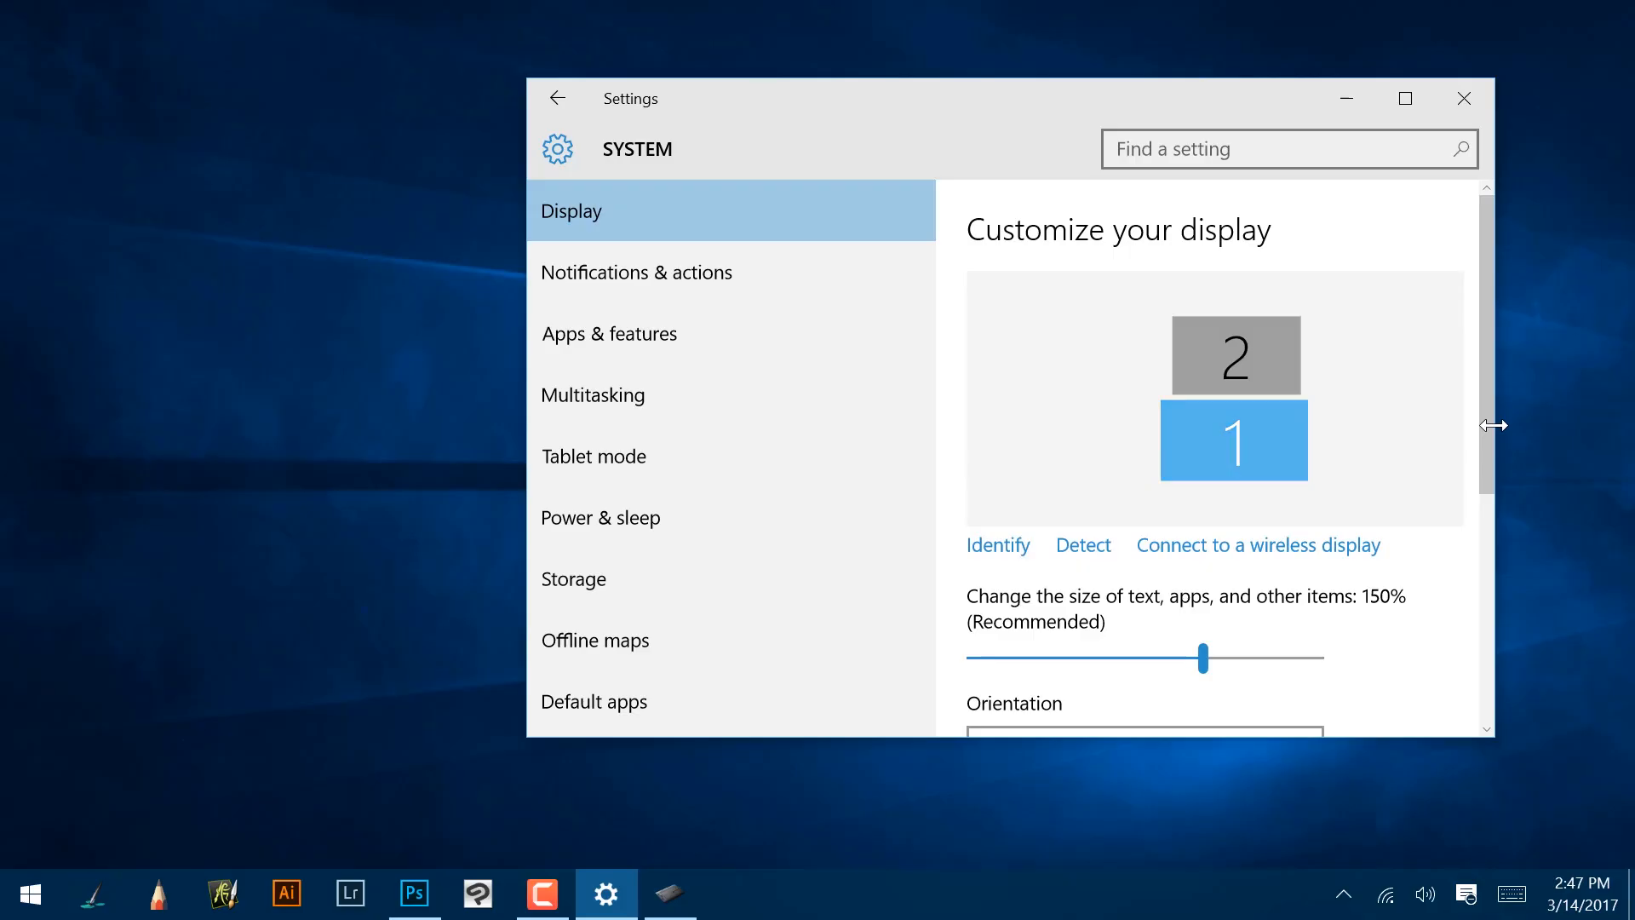
Step: Switch Multiple displays to 'Extend these displays' and keep the change
drag(1233, 440, 1082, 352)
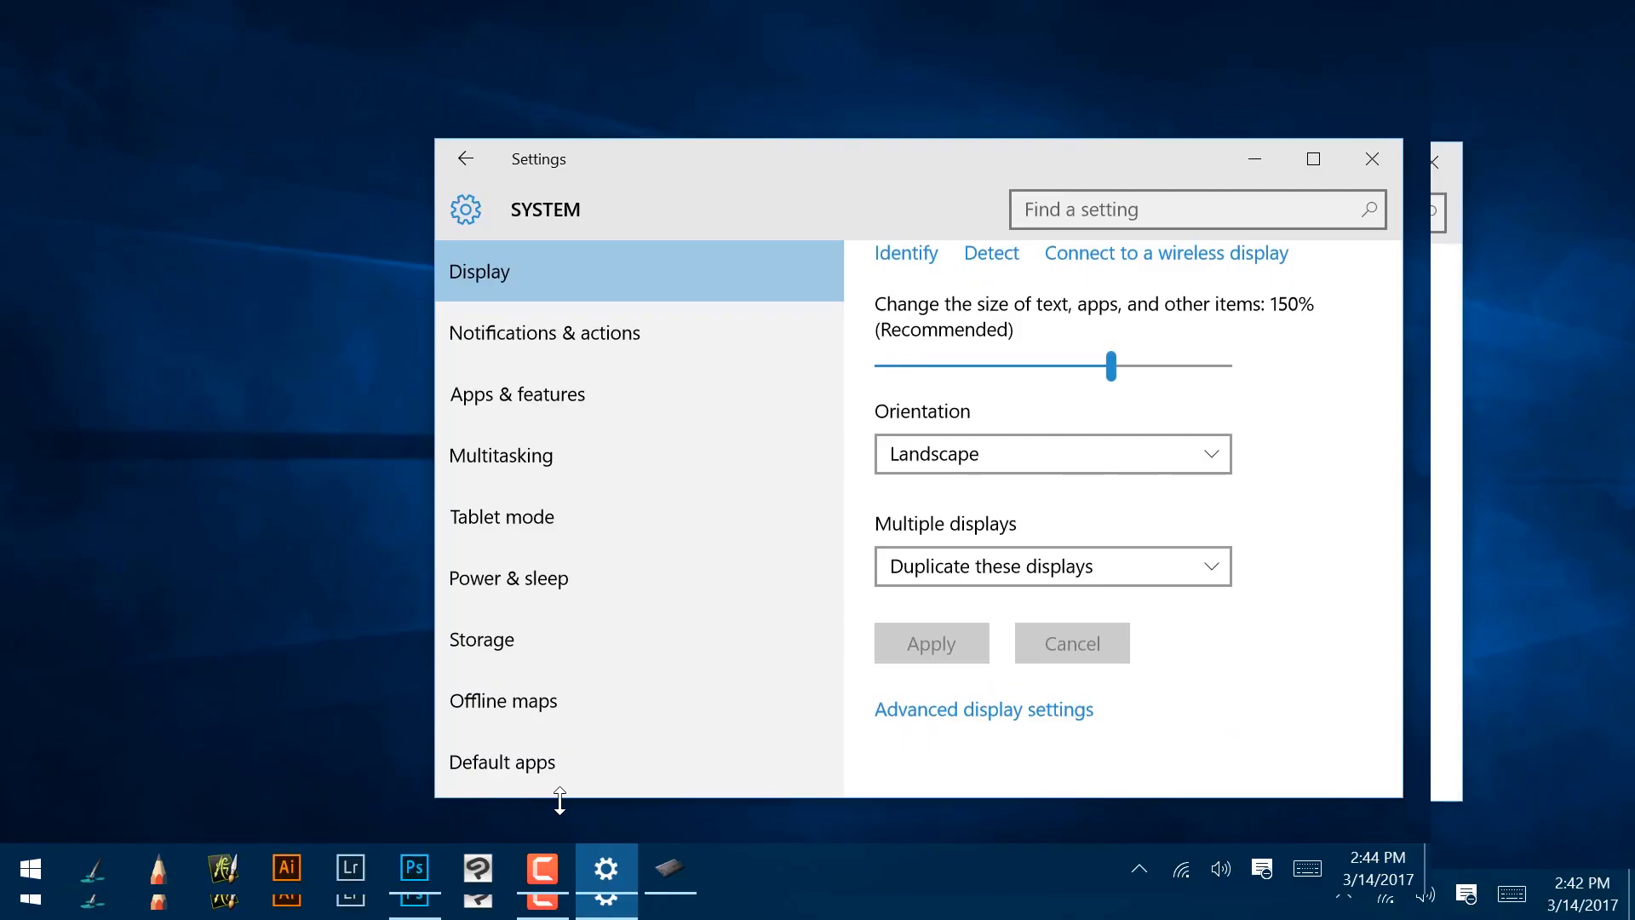
click(1051, 566)
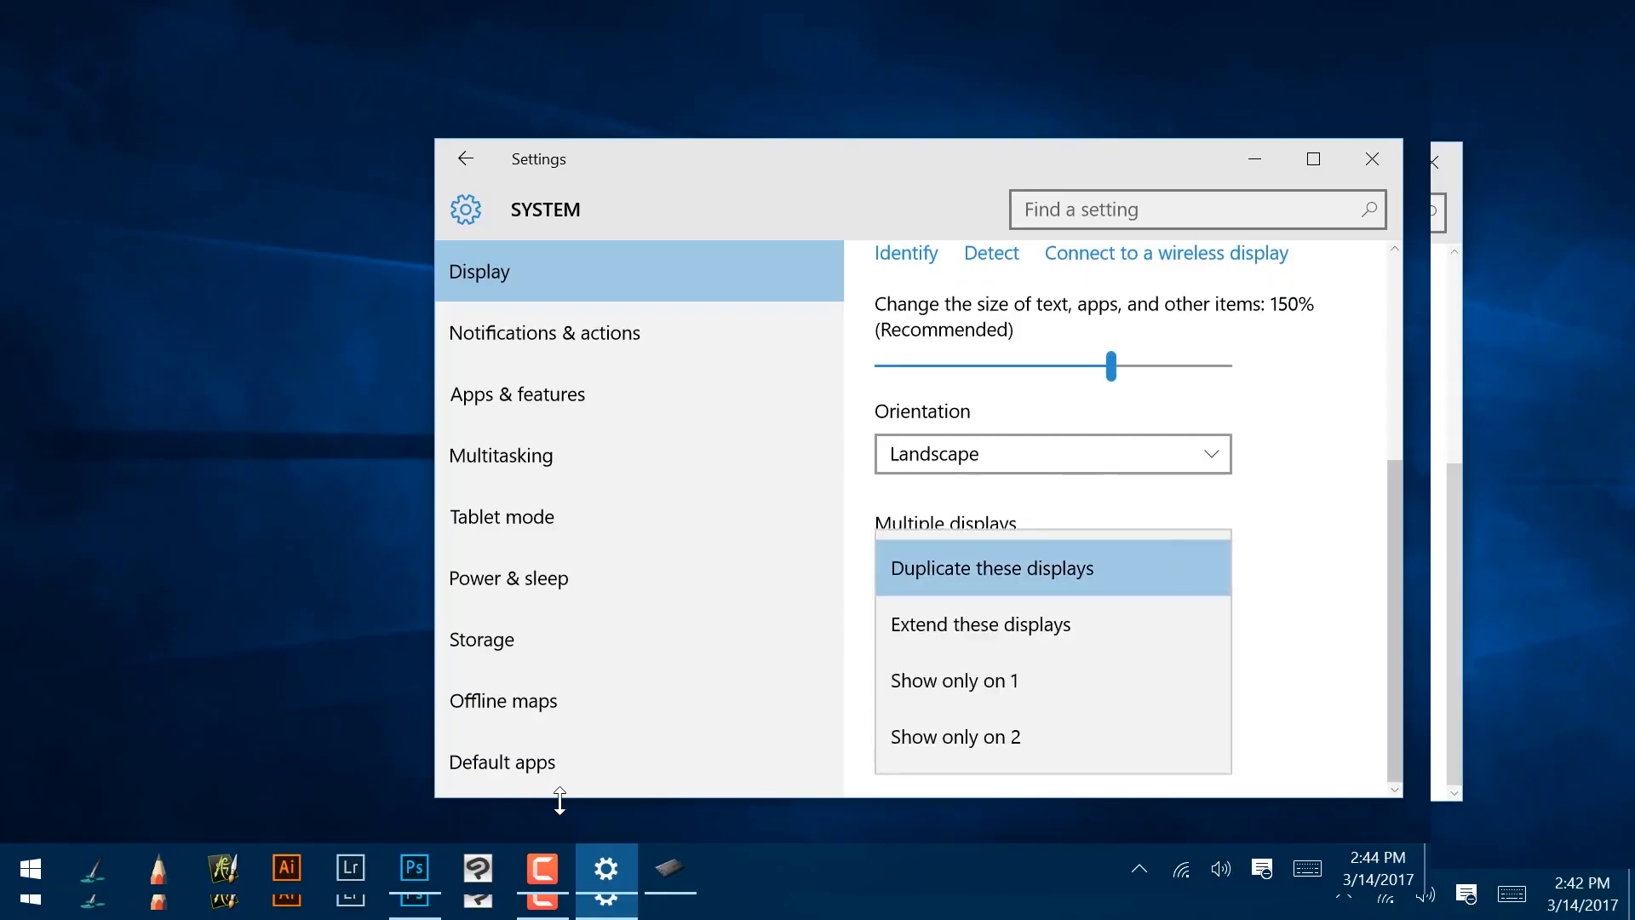
click(980, 623)
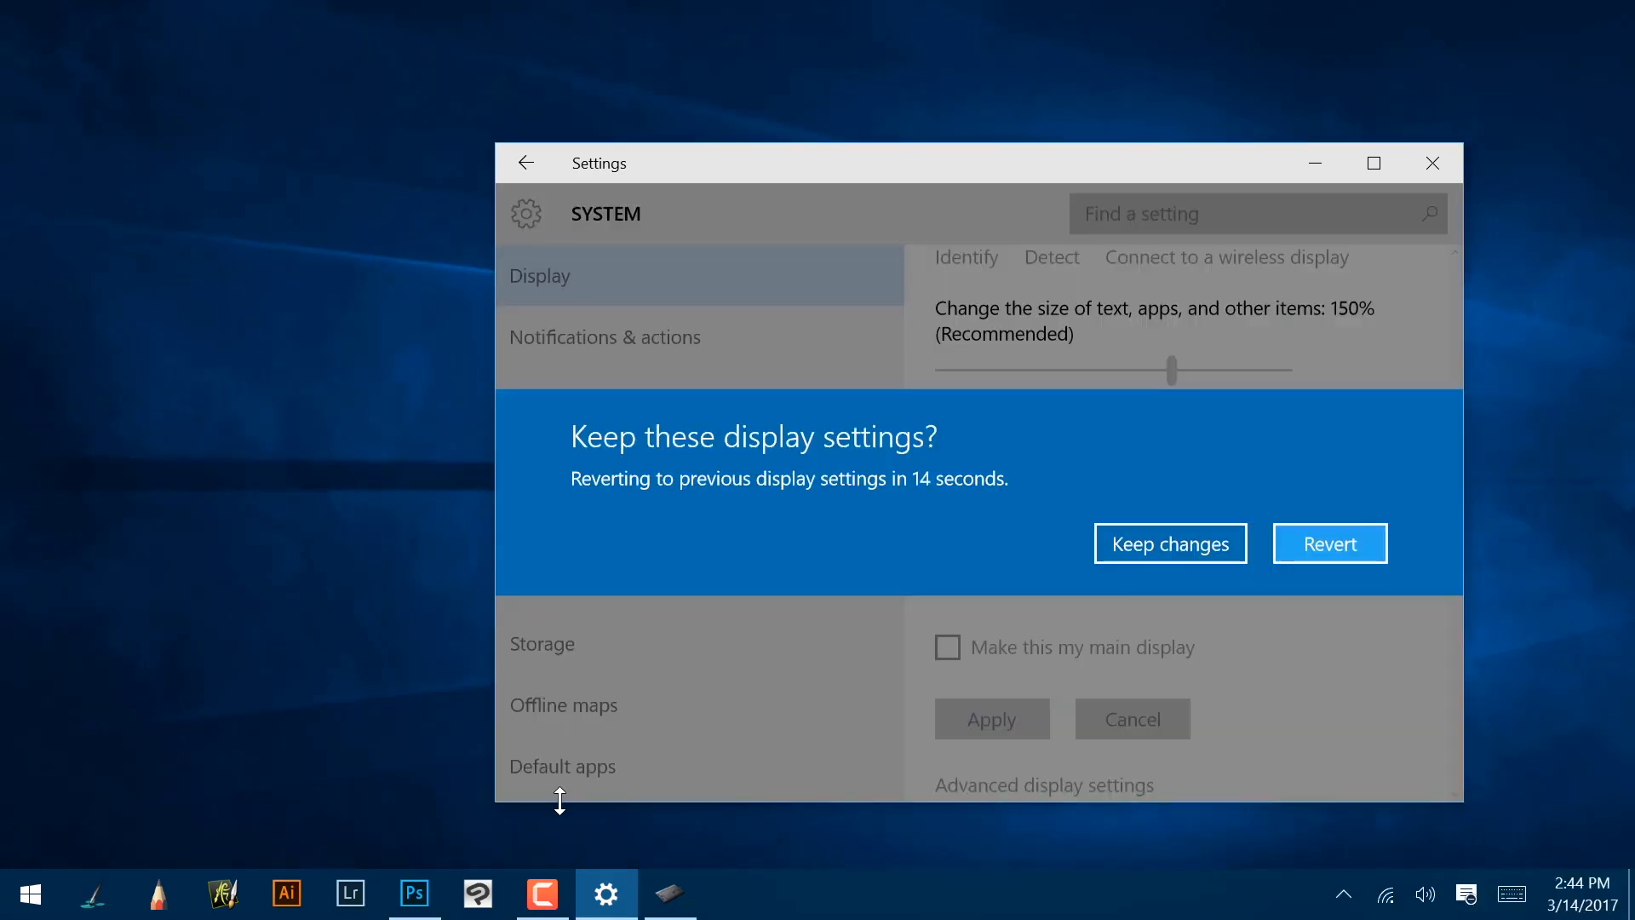
click(1169, 543)
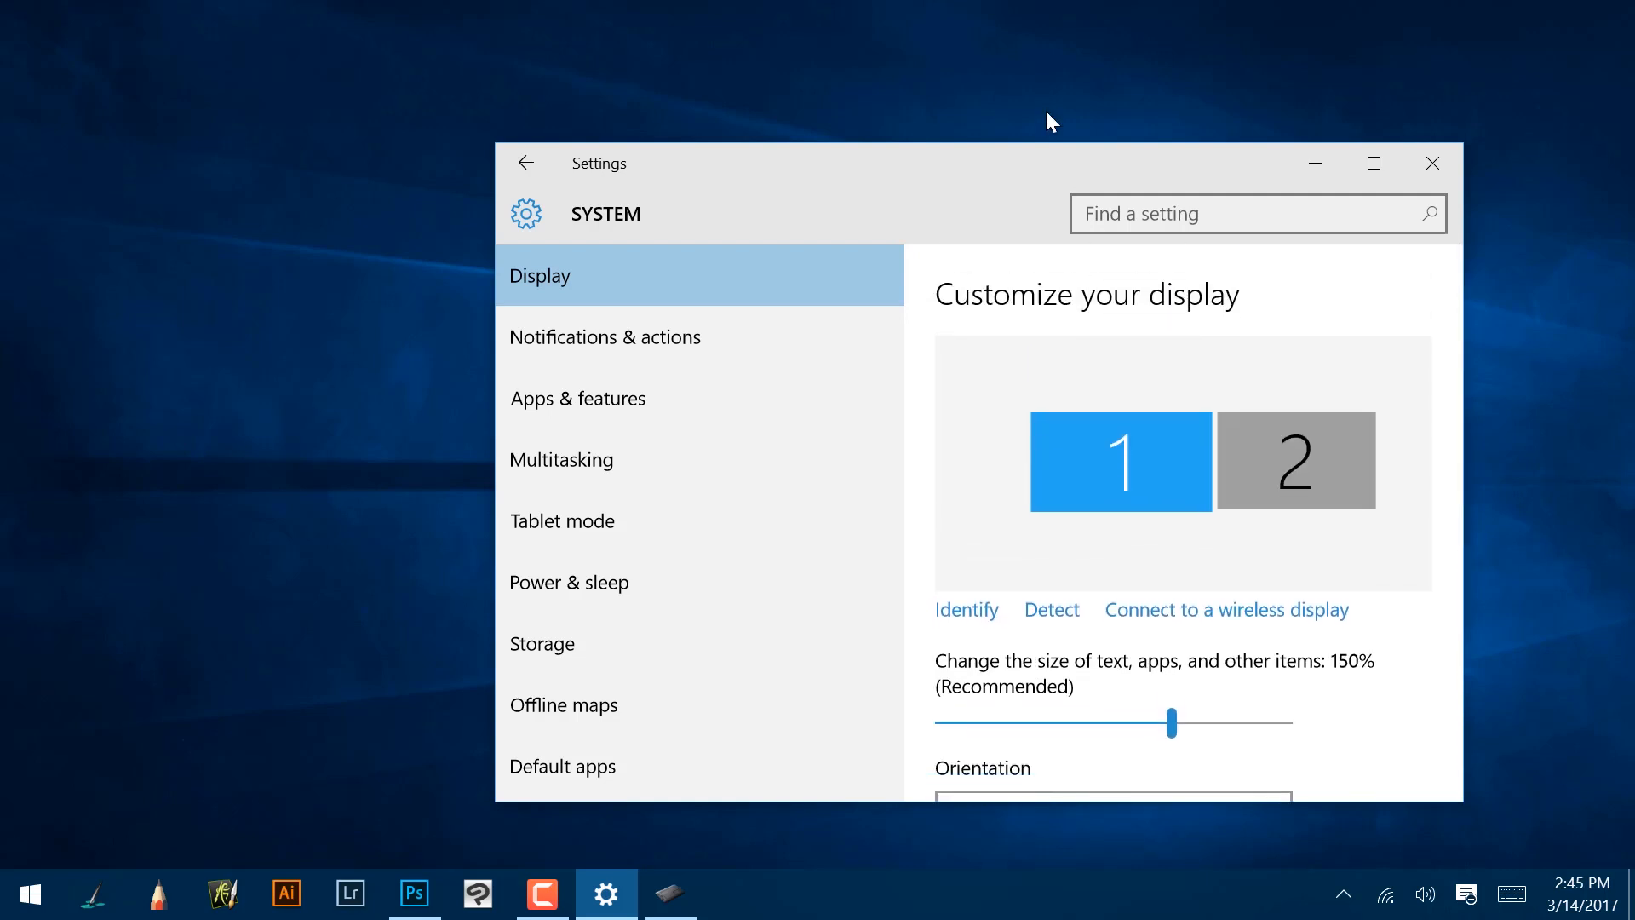
Step: Drag monitor 2 in the display preview so it sits directly above monitor 1
click(965, 609)
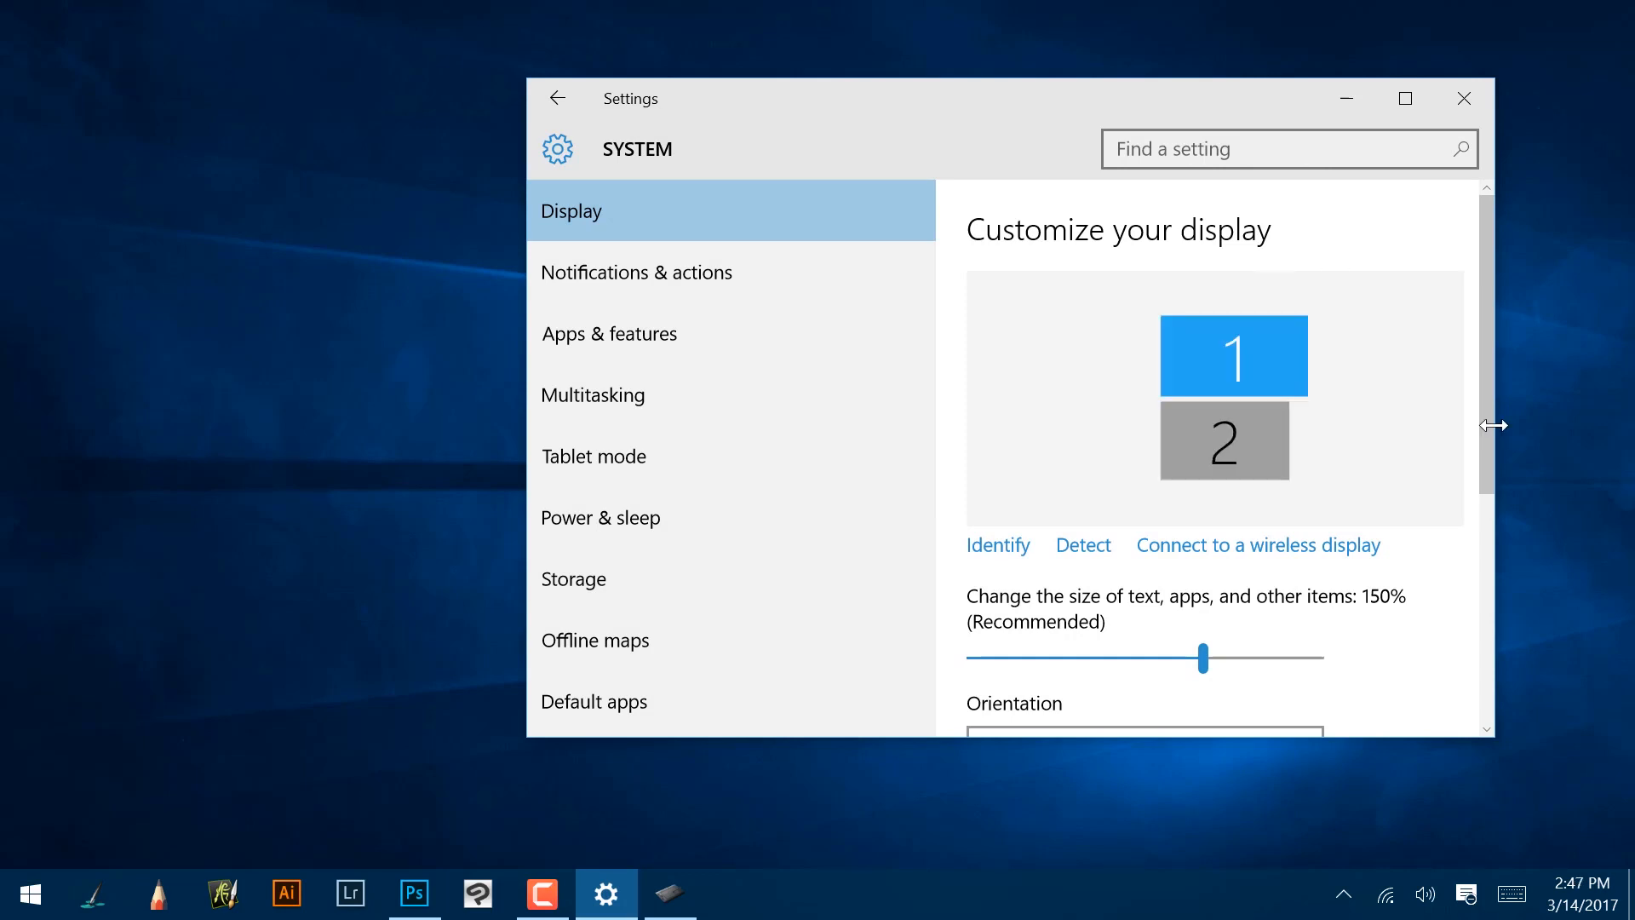
drag(1234, 354, 1225, 510)
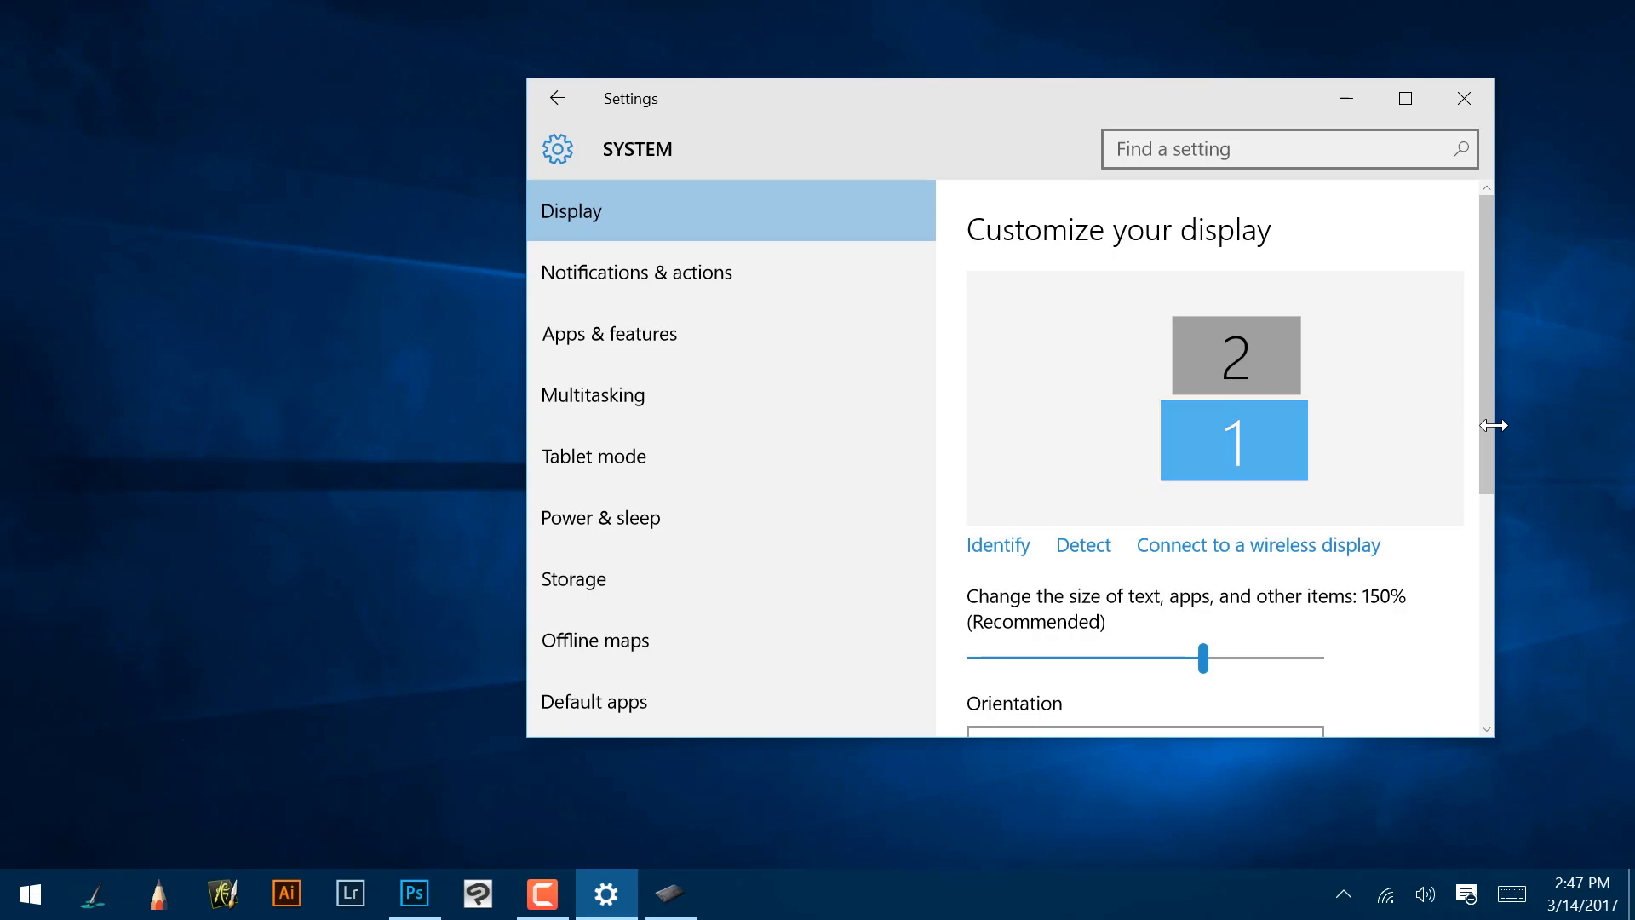
drag(1234, 440, 1152, 398)
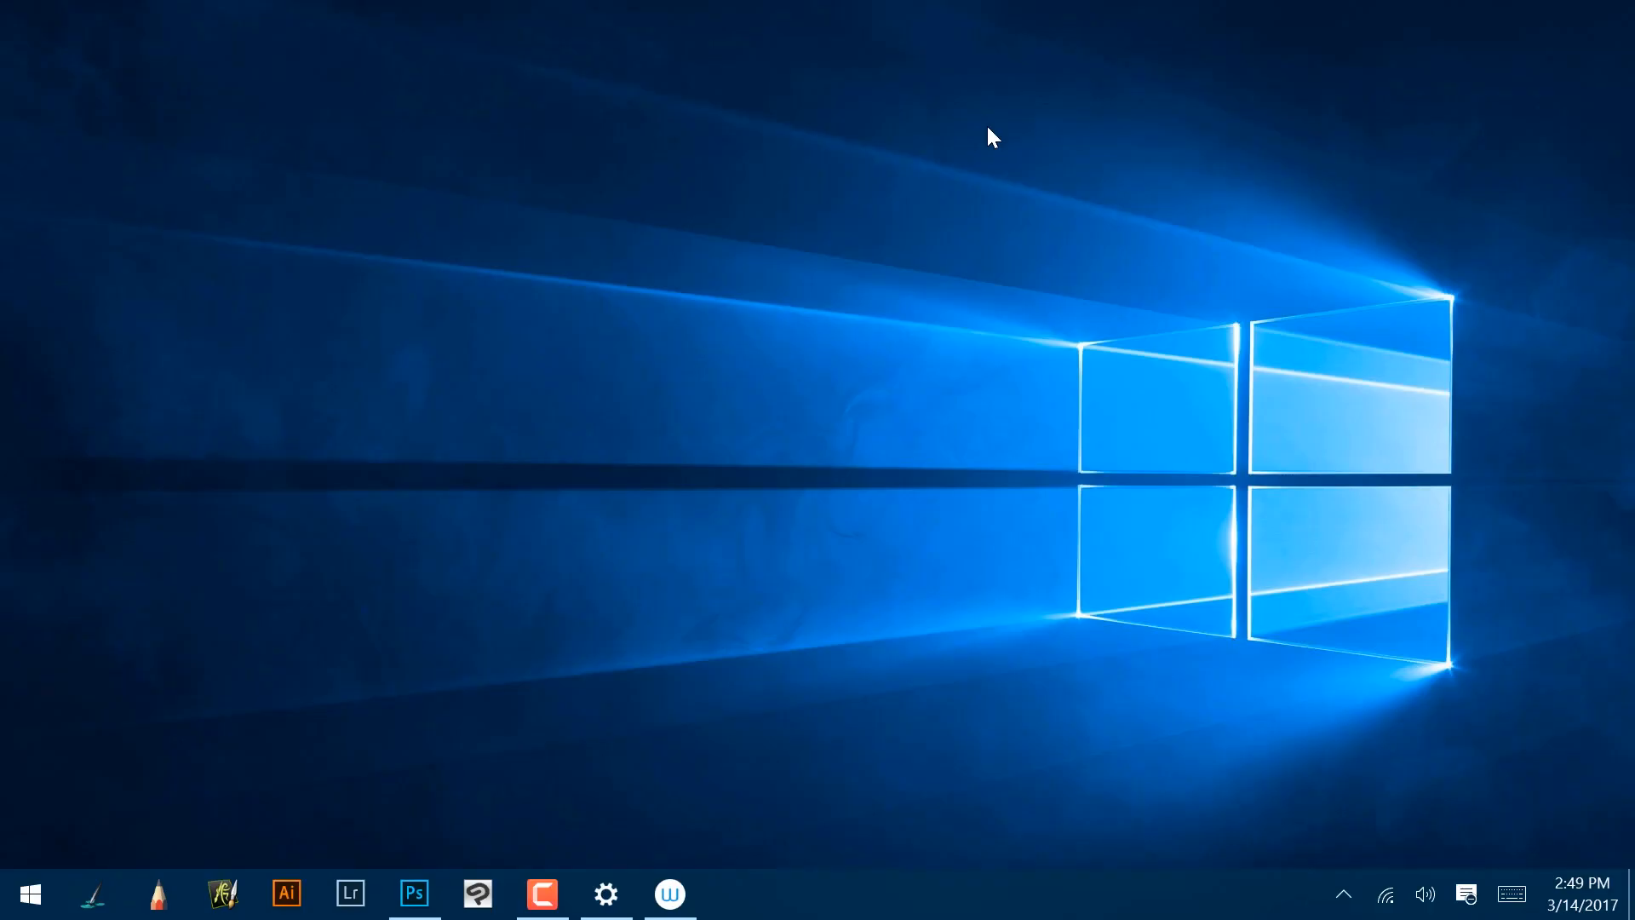
Step: Open Wacom Tablet Properties for the Pro Pen 2 from Wacom Desktop Center's PEN SETTINGS
click(669, 894)
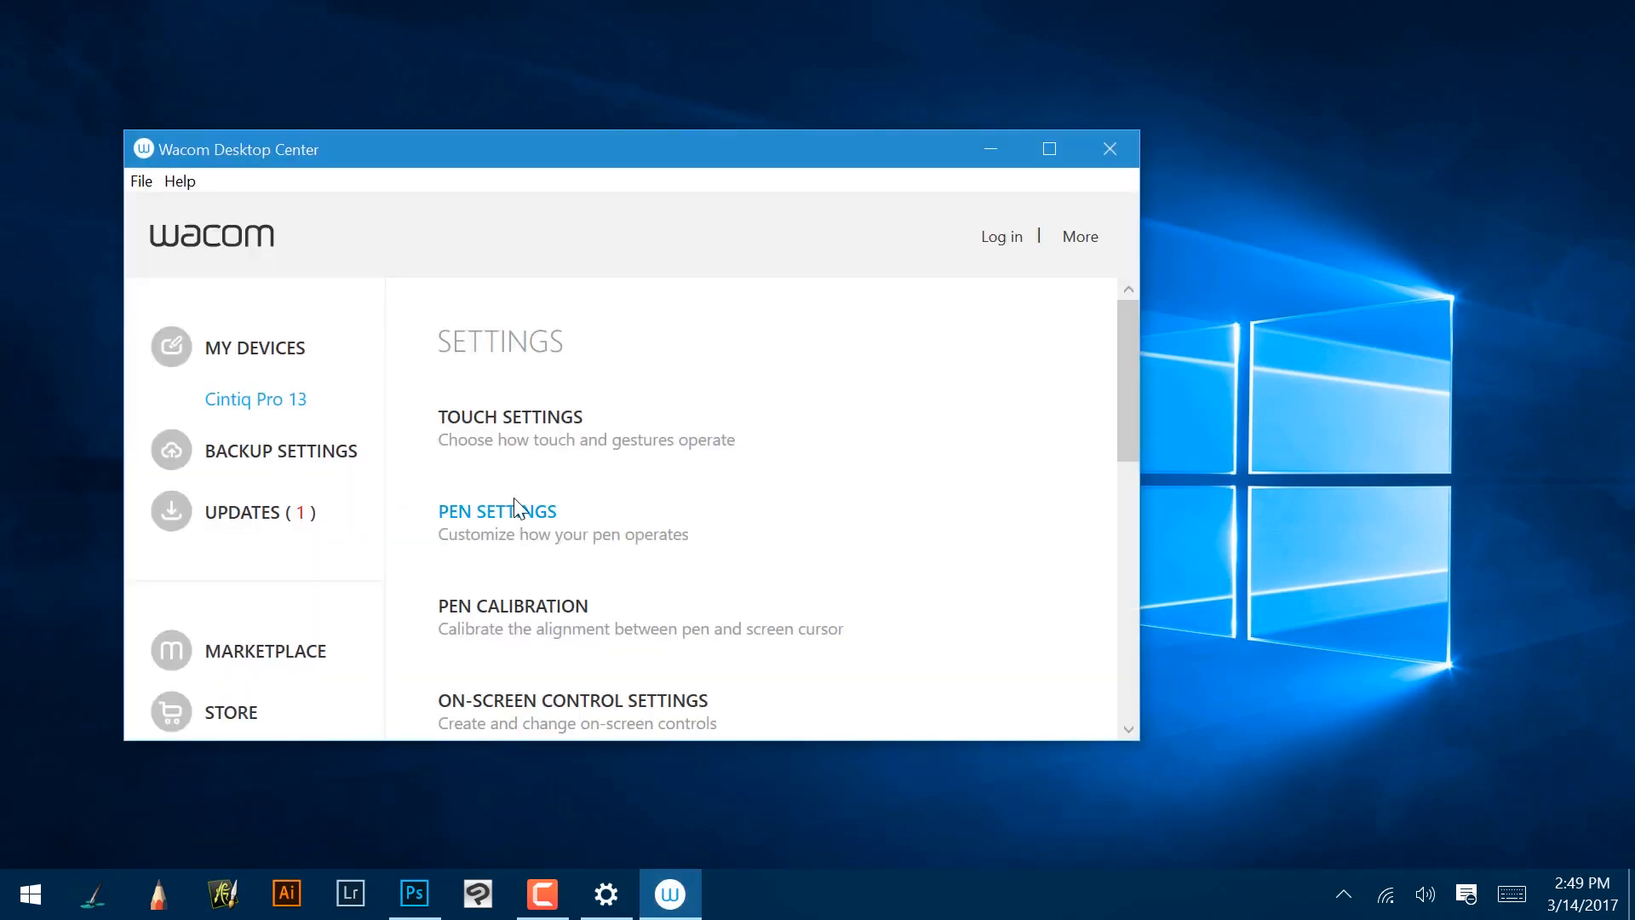
click(497, 510)
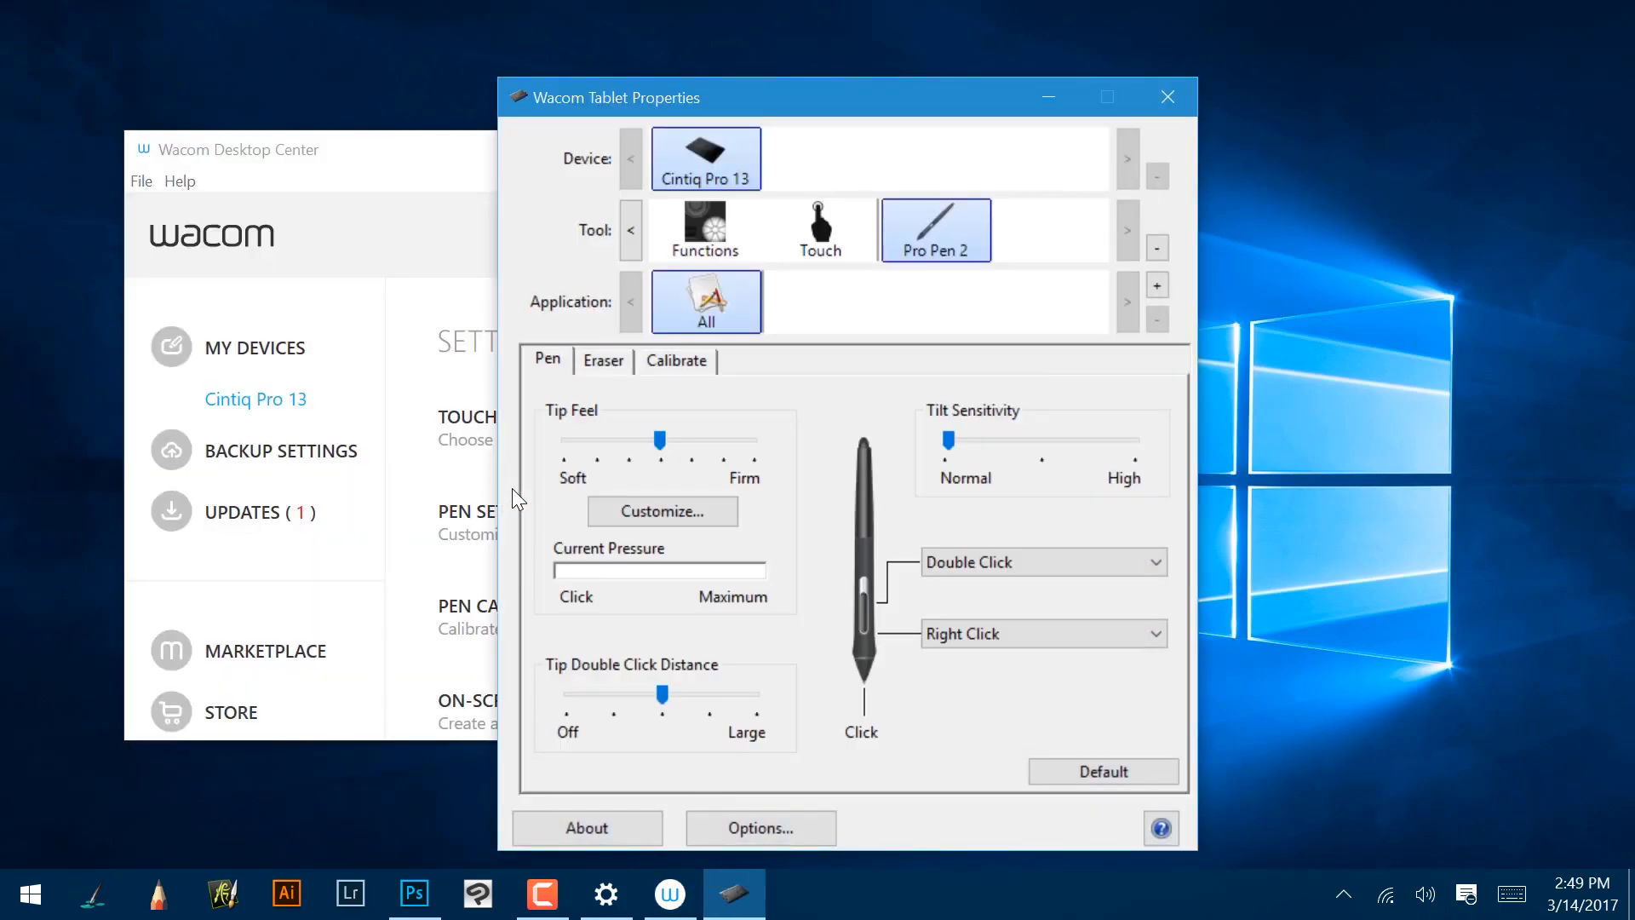